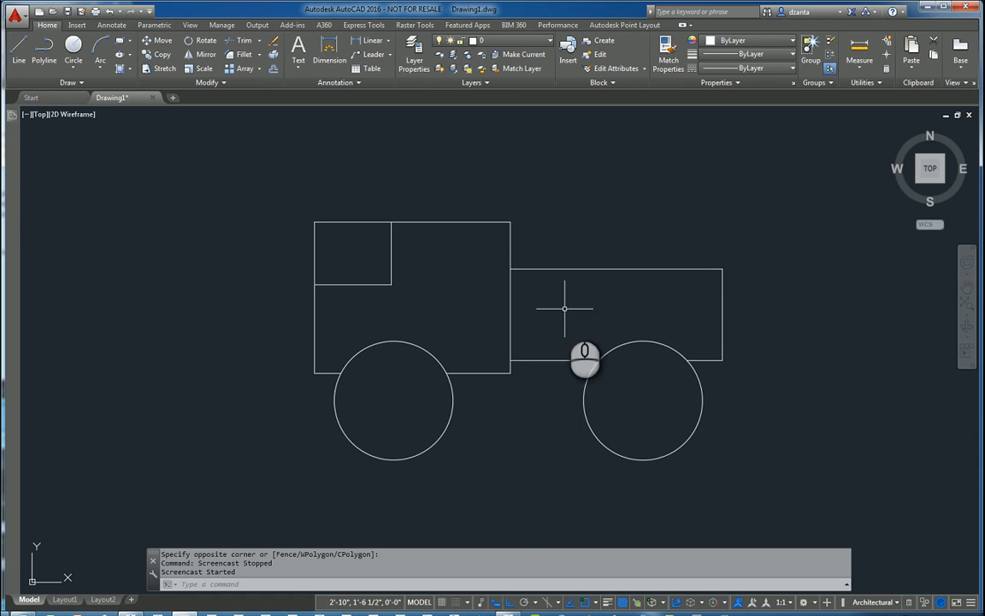
mouse_move(479, 181)
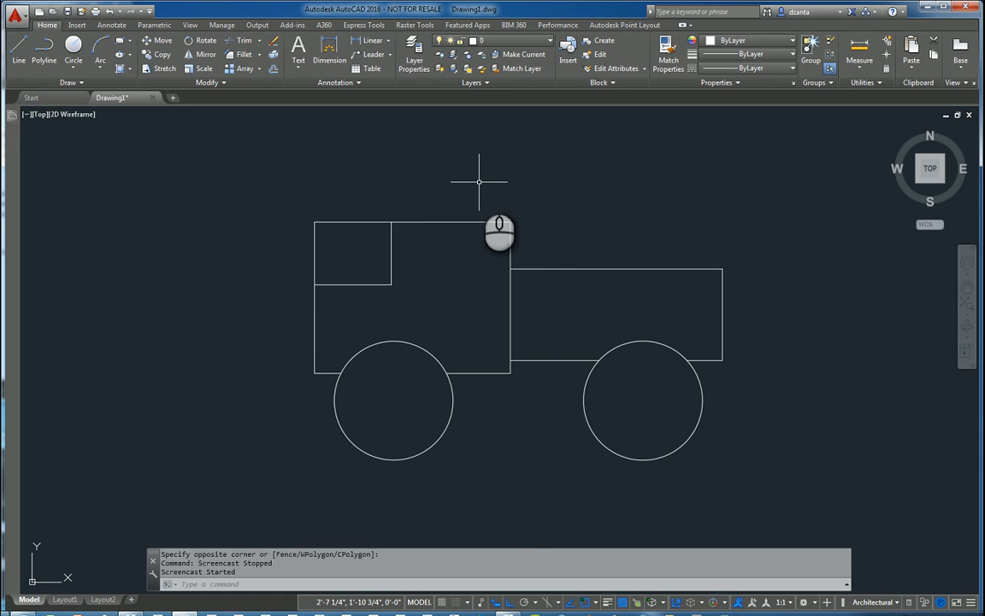
mouse_move(483, 183)
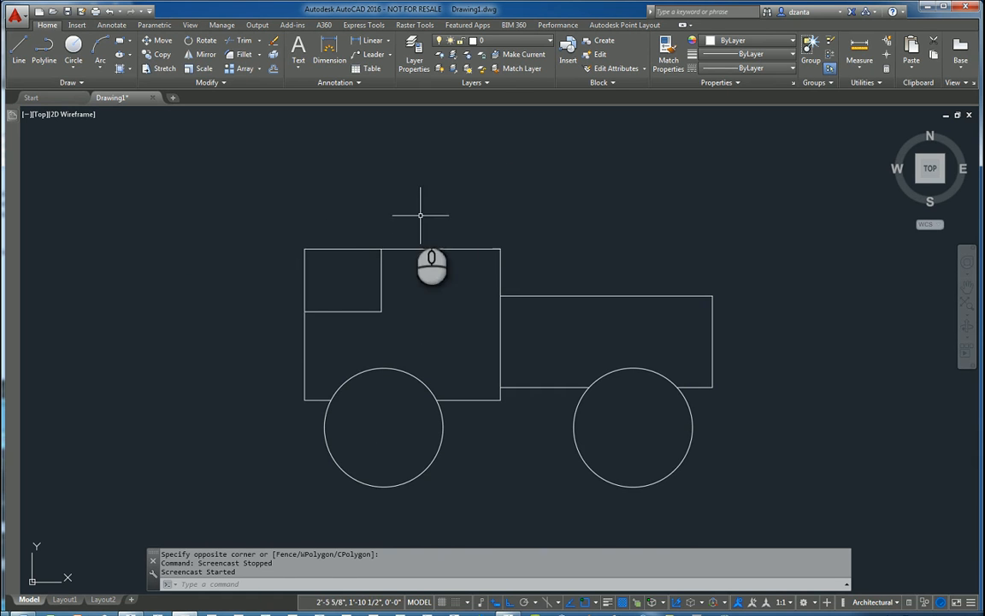
mouse_move(468, 496)
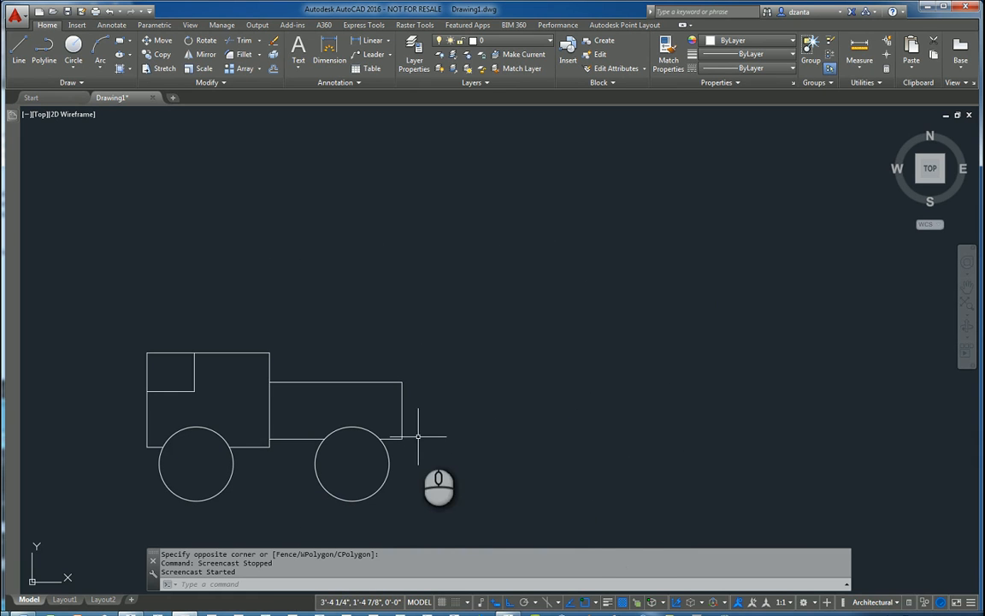
mouse_move(663, 327)
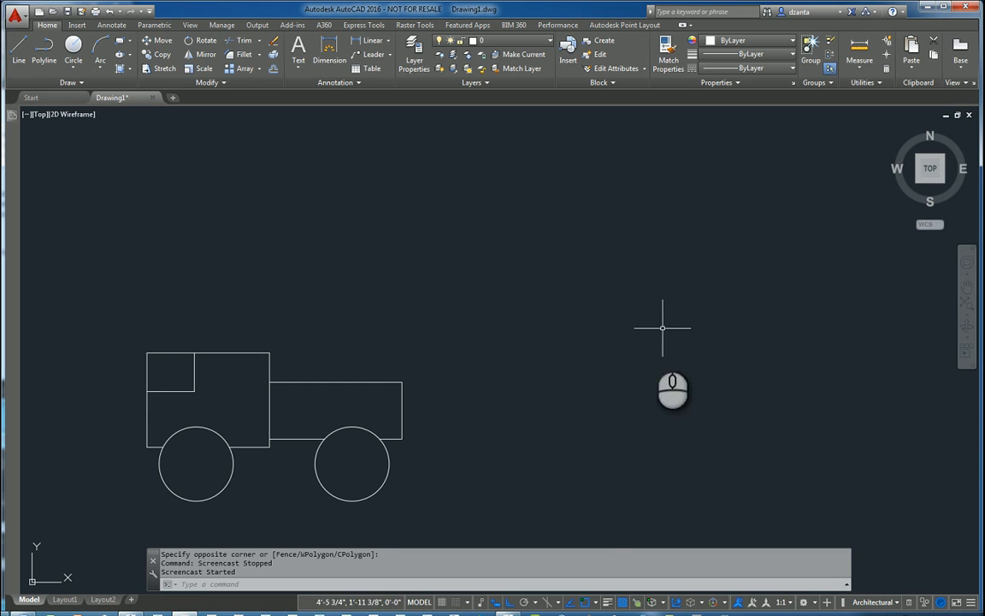
mouse_move(168, 250)
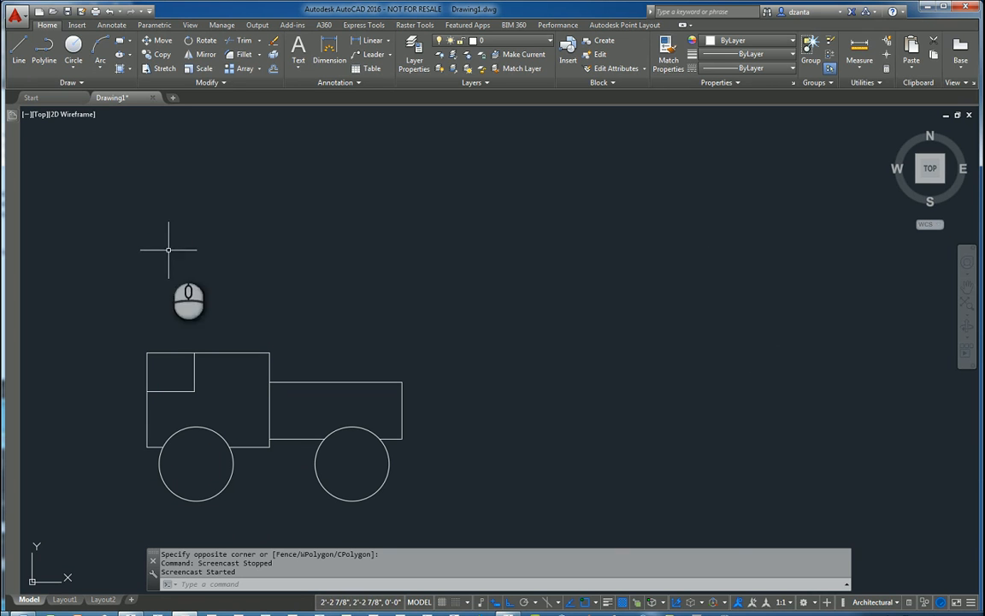
Start a new block definition from the Insert tab and name it Truck.
left_click(76, 24)
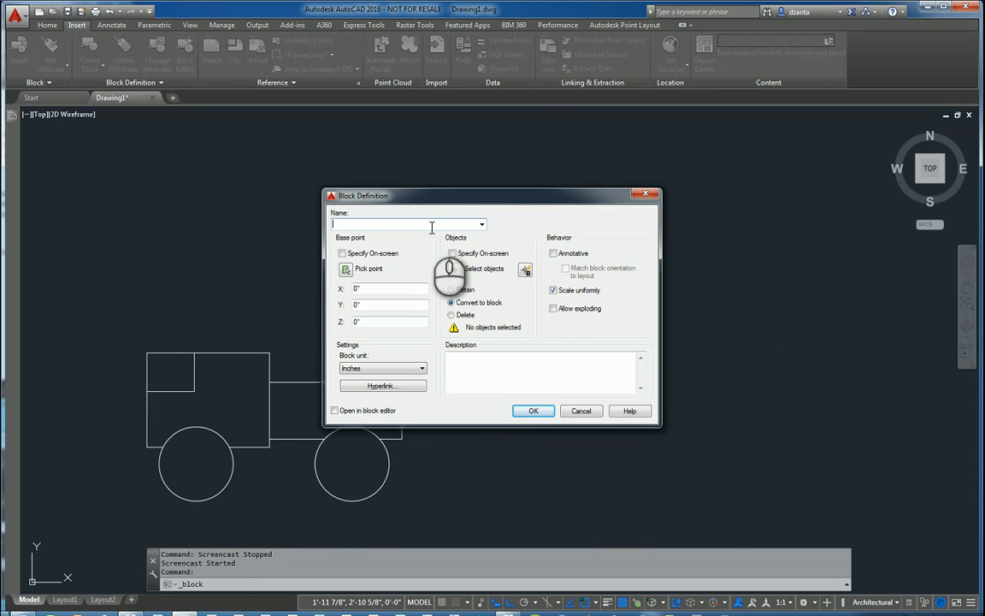
type("Truck")
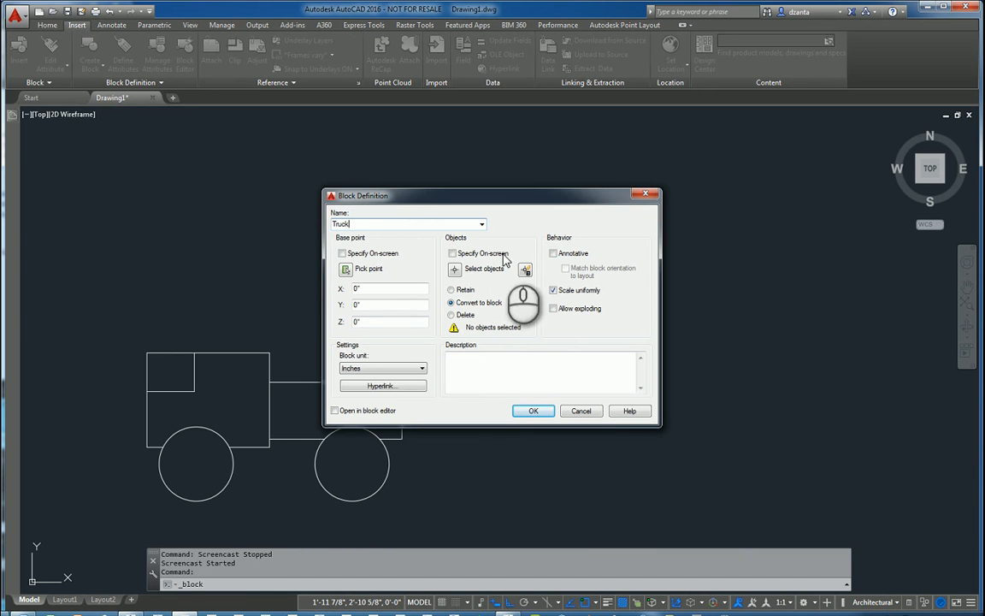
mouse_move(560, 248)
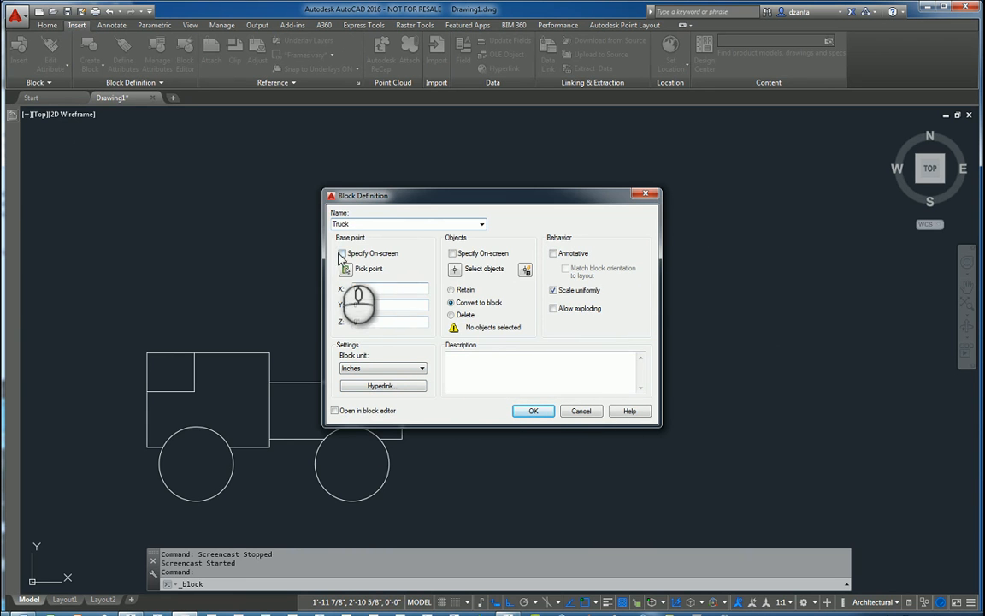
Snap the block's base point to the bottom quadrant of the left wheel.
left_click(343, 268)
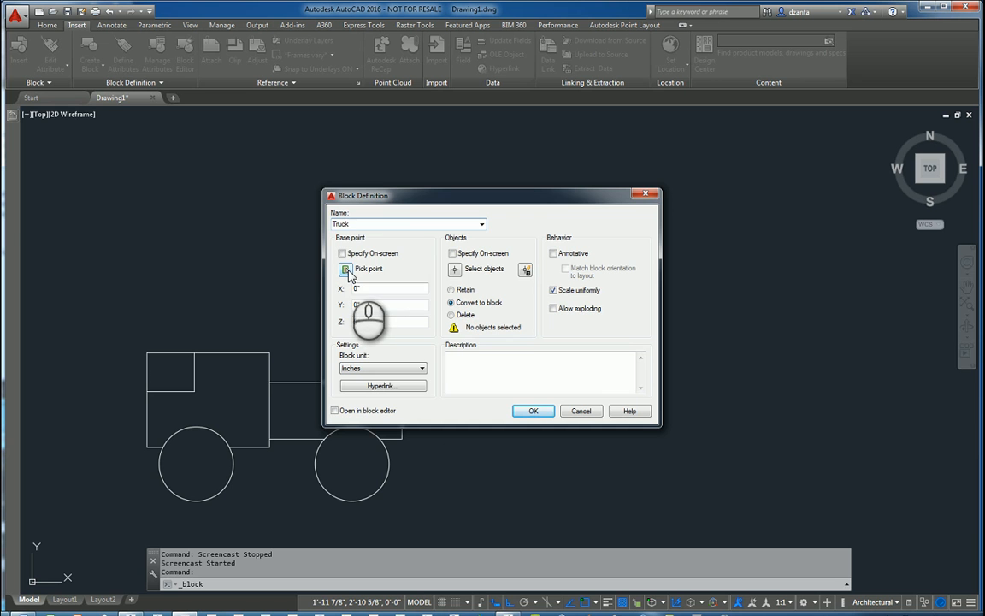
left_click(347, 269)
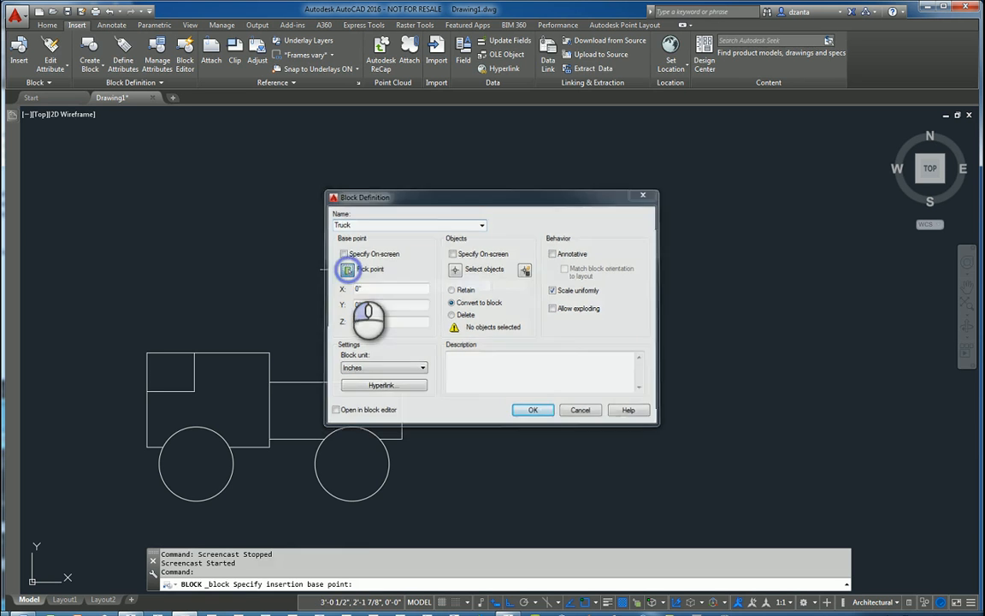
left_click(348, 268)
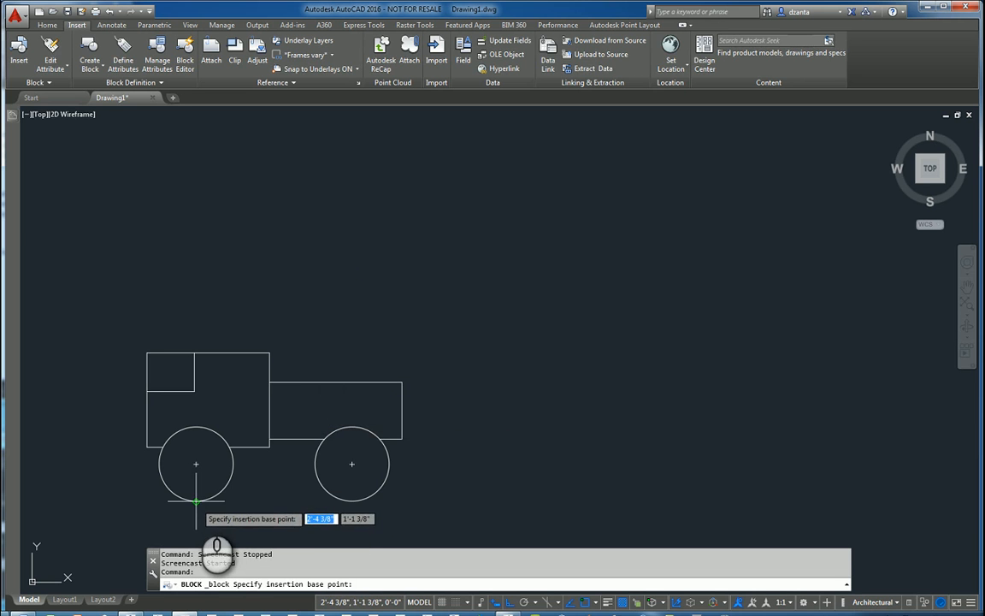
left_click(196, 501)
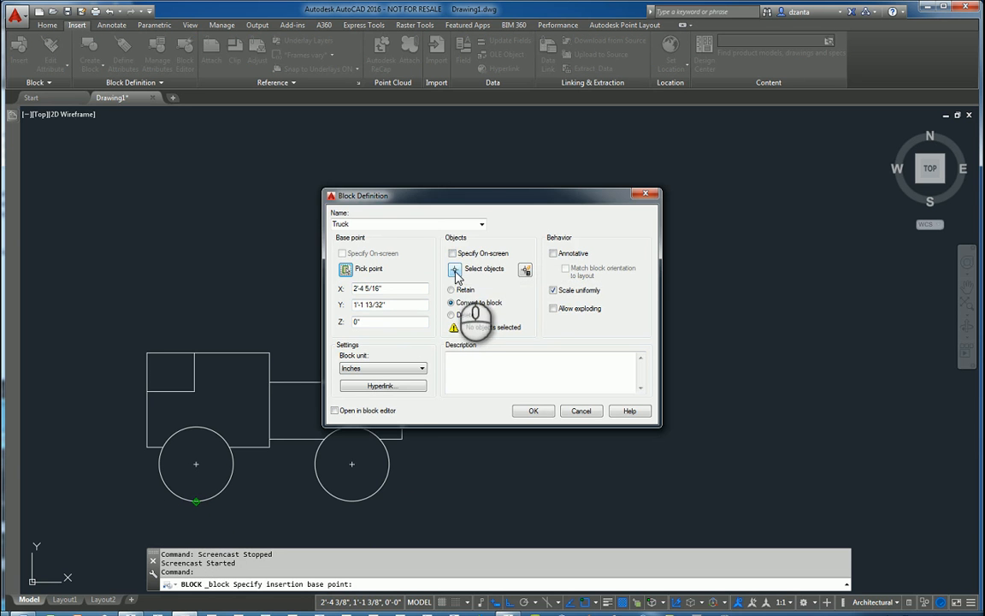
Window-select the truck's six lines and circles as the block's objects.
left_click(454, 270)
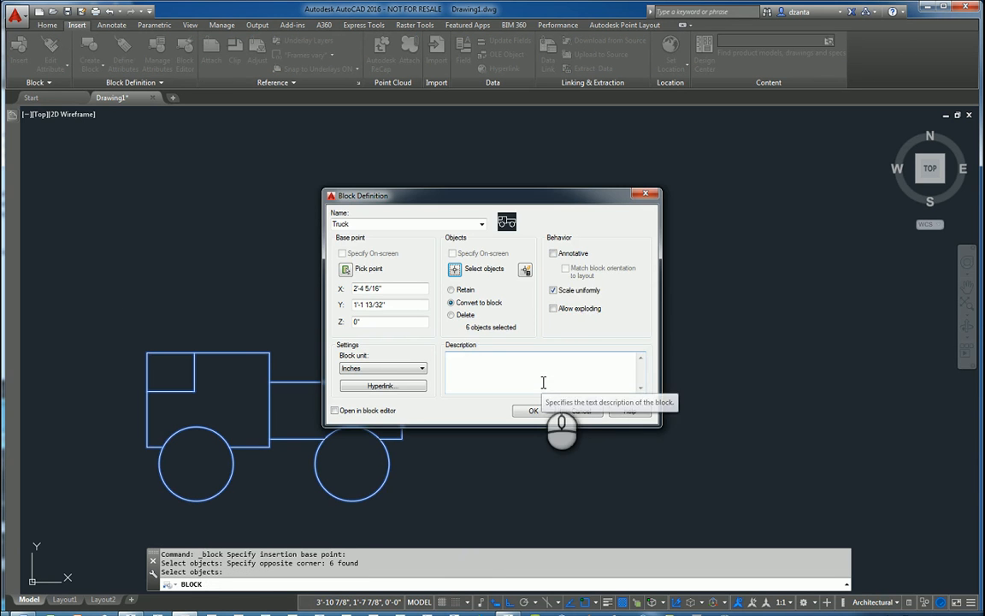
mouse_move(573, 256)
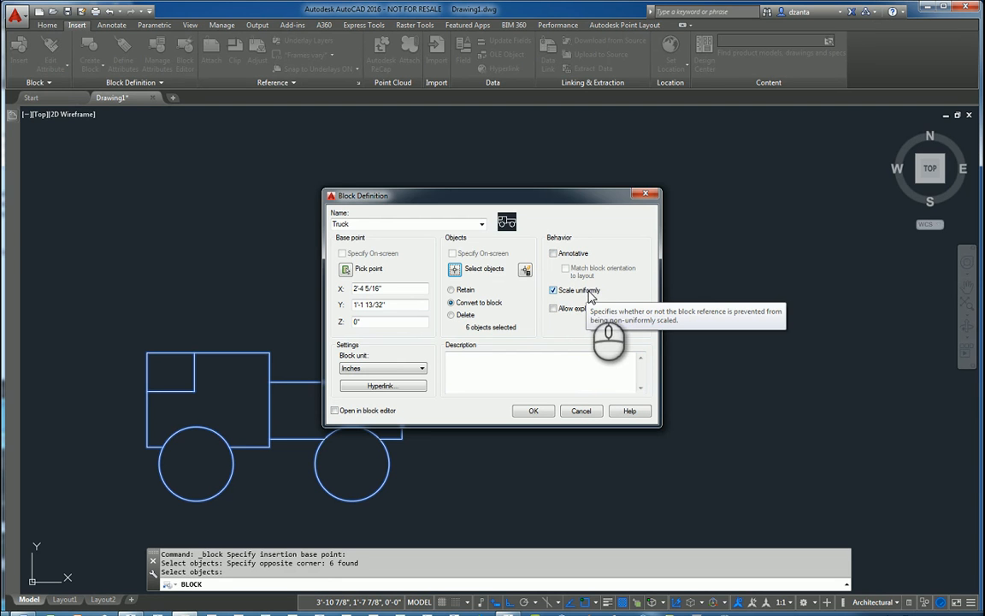
mouse_move(575, 309)
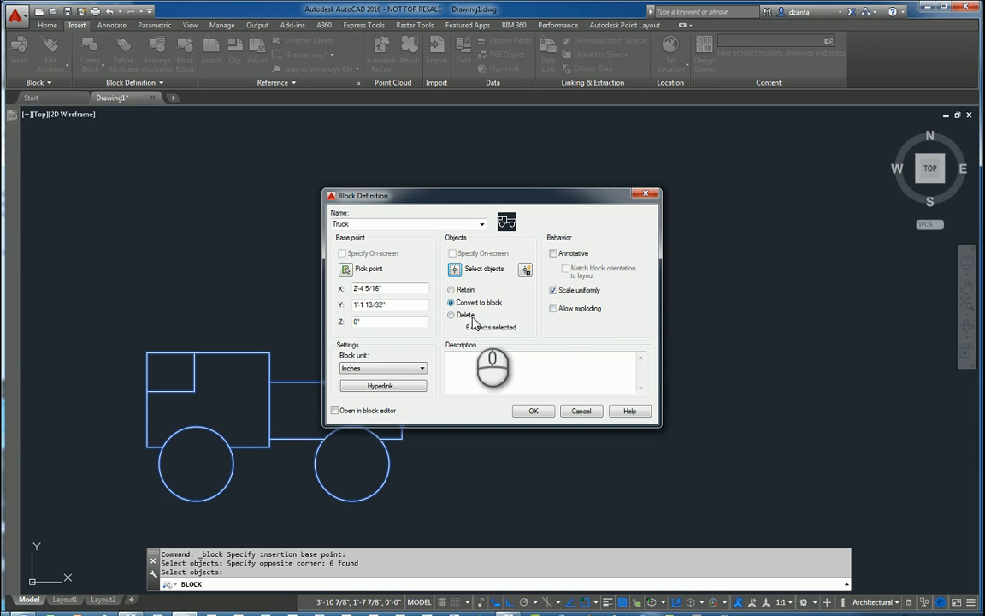
mouse_move(492, 313)
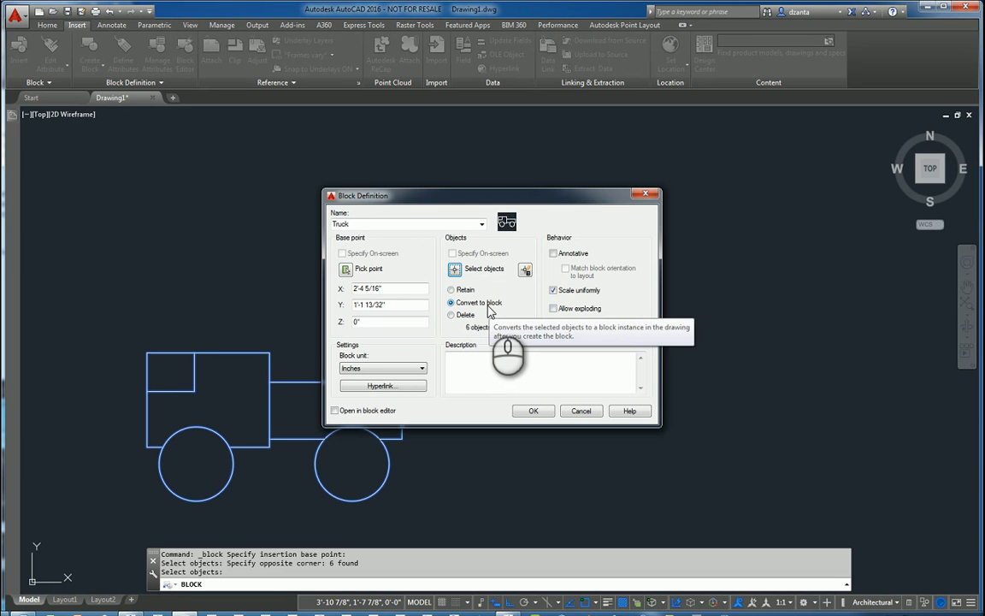
mouse_move(483, 302)
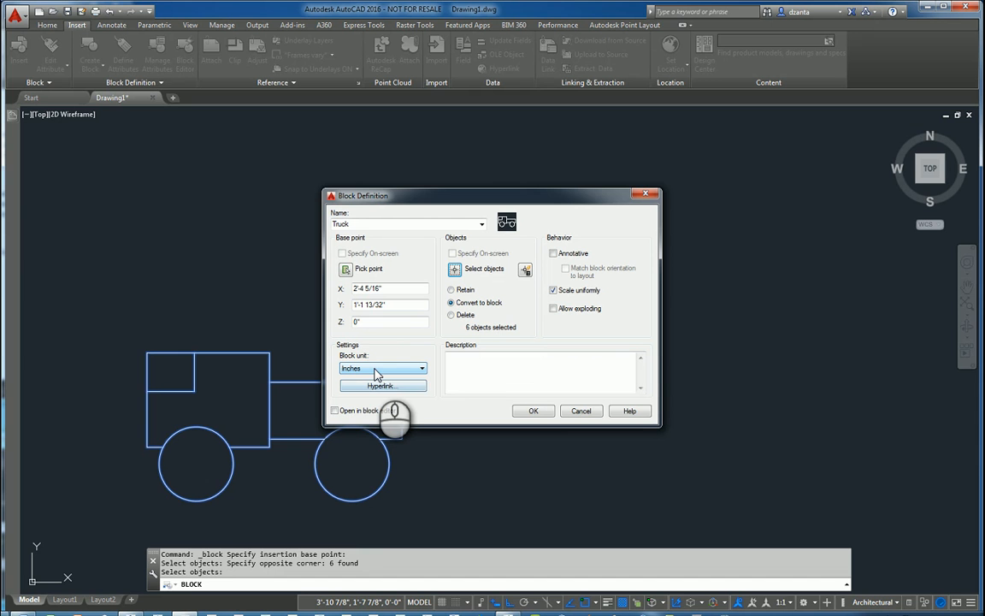
mouse_move(382, 368)
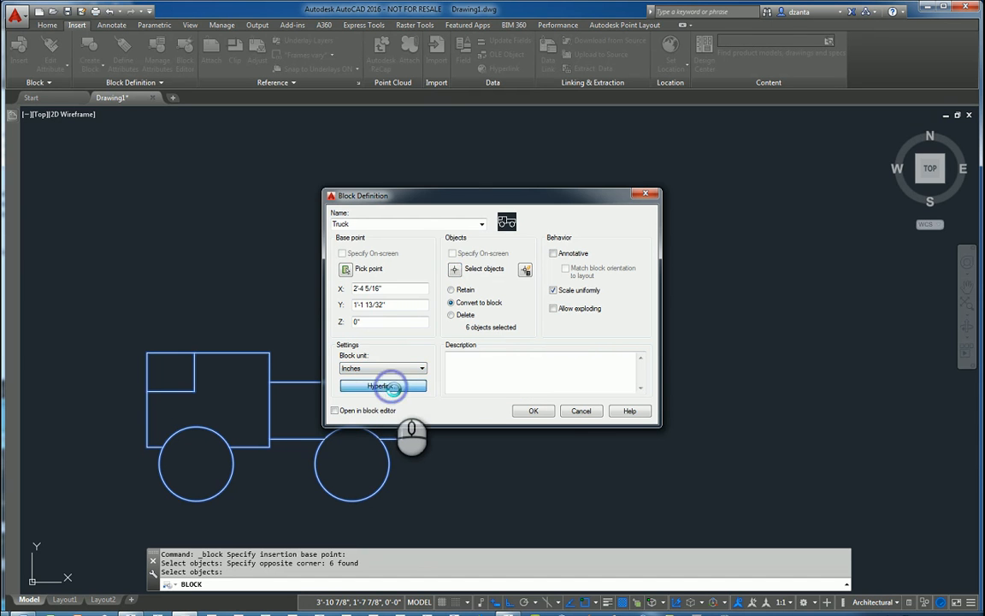
left_click(379, 386)
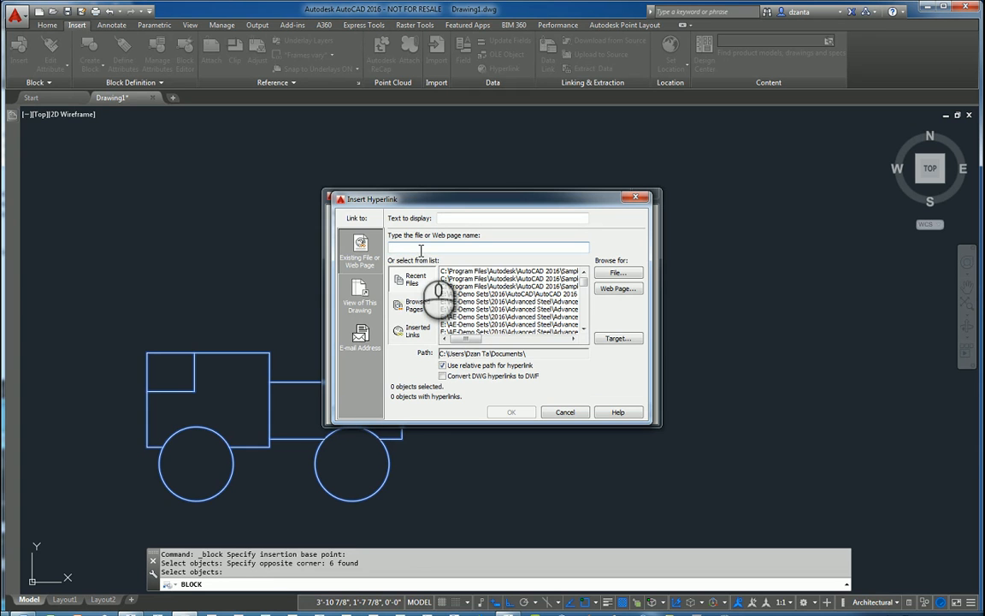
type("http://w")
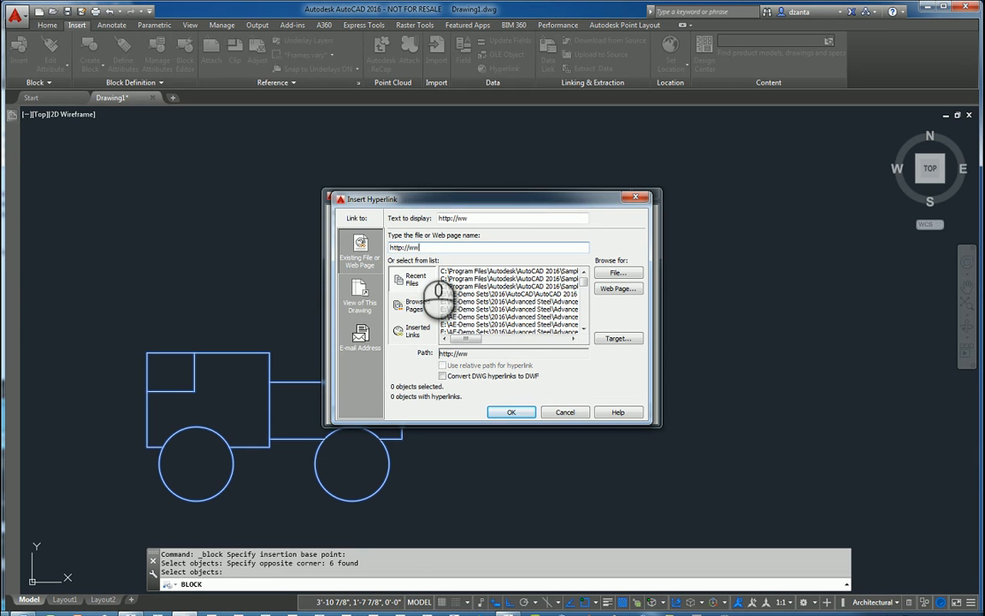
type("w.tonkatrucks.com")
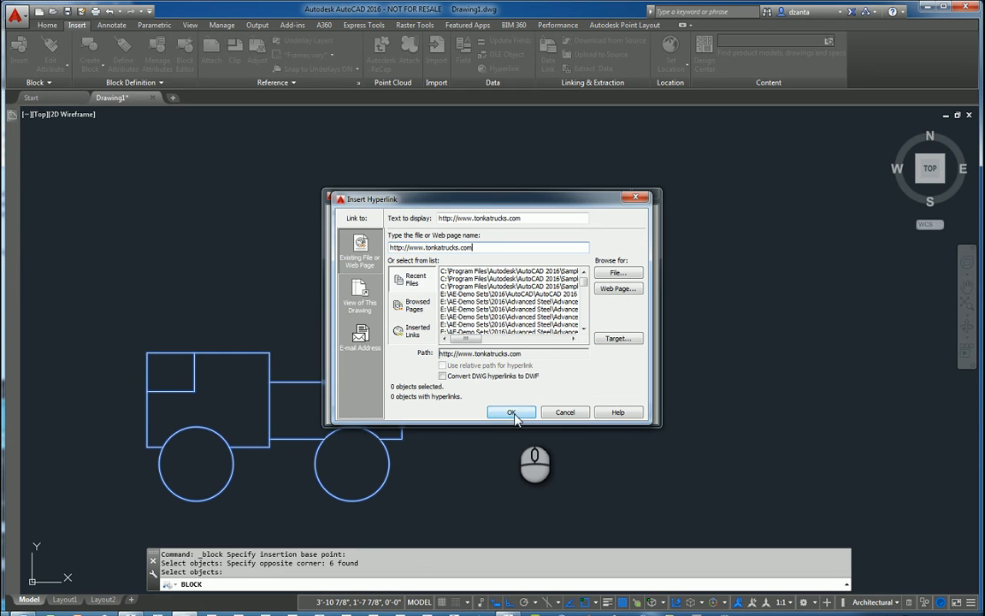
left_click(511, 411)
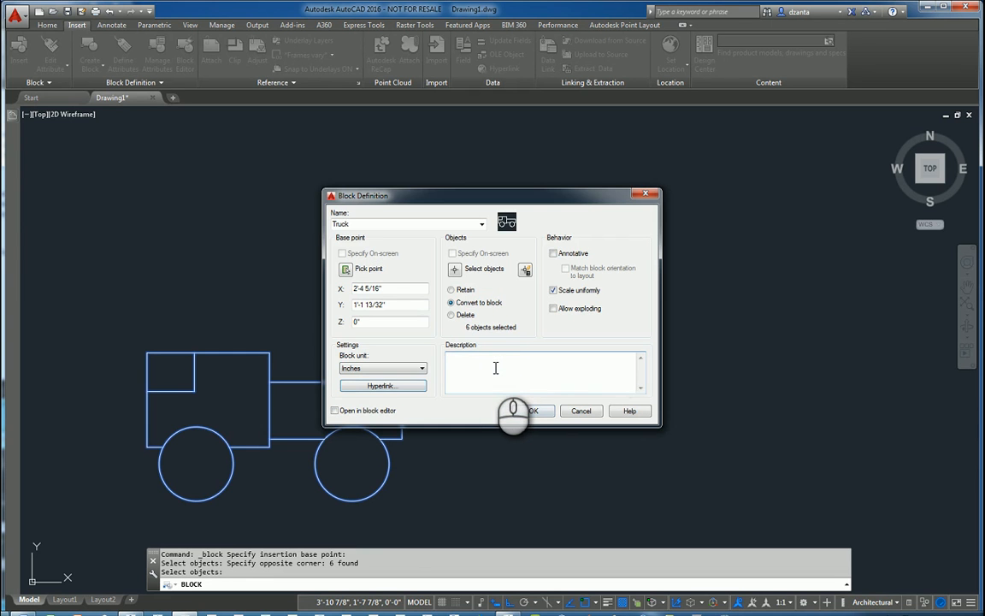
Enter the description 'toy truck for use in acad file' and confirm the block.
type("toy truck for use in")
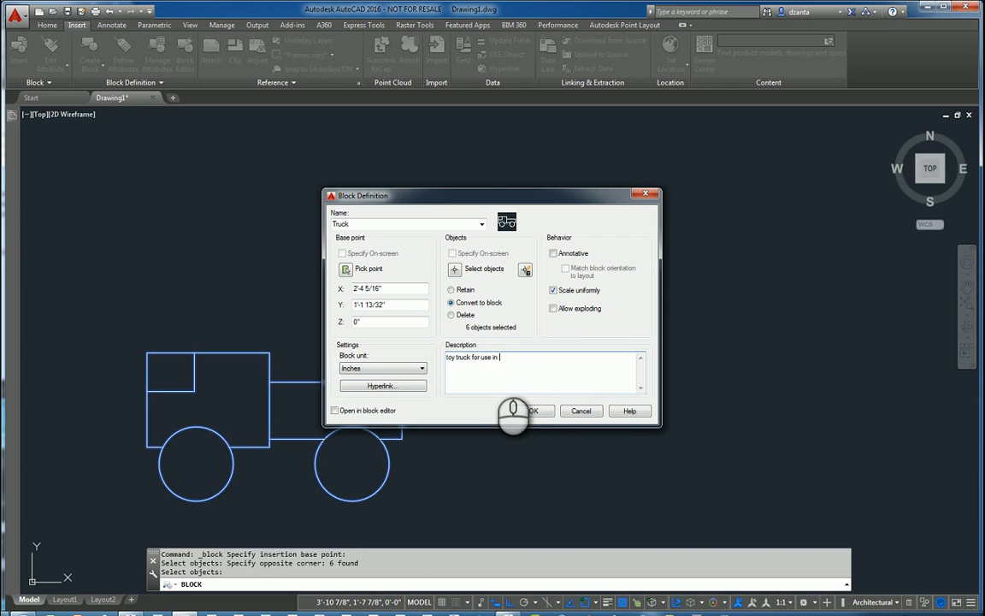
type("acad file")
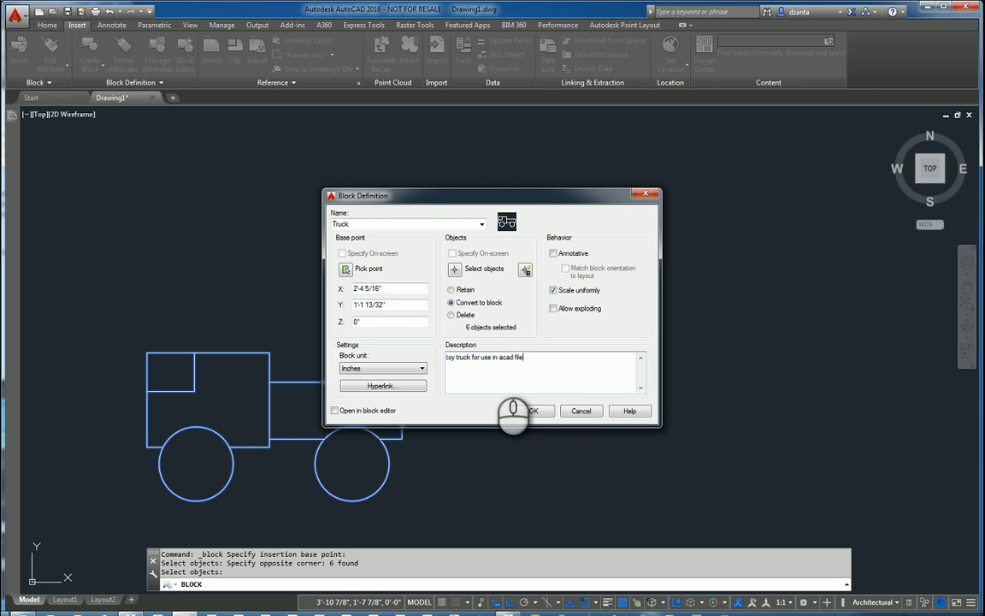
left_click(533, 411)
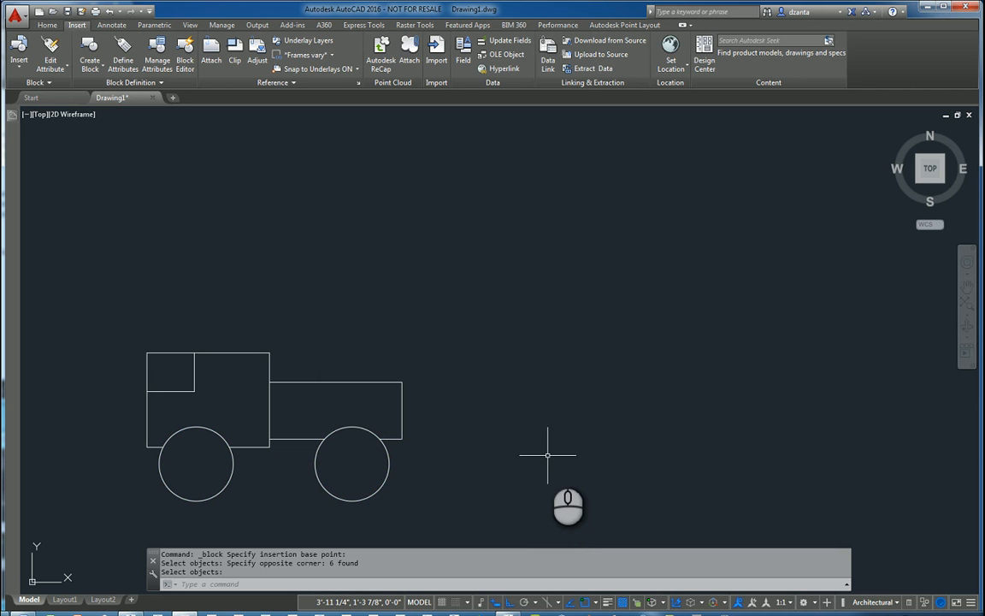
mouse_move(491, 425)
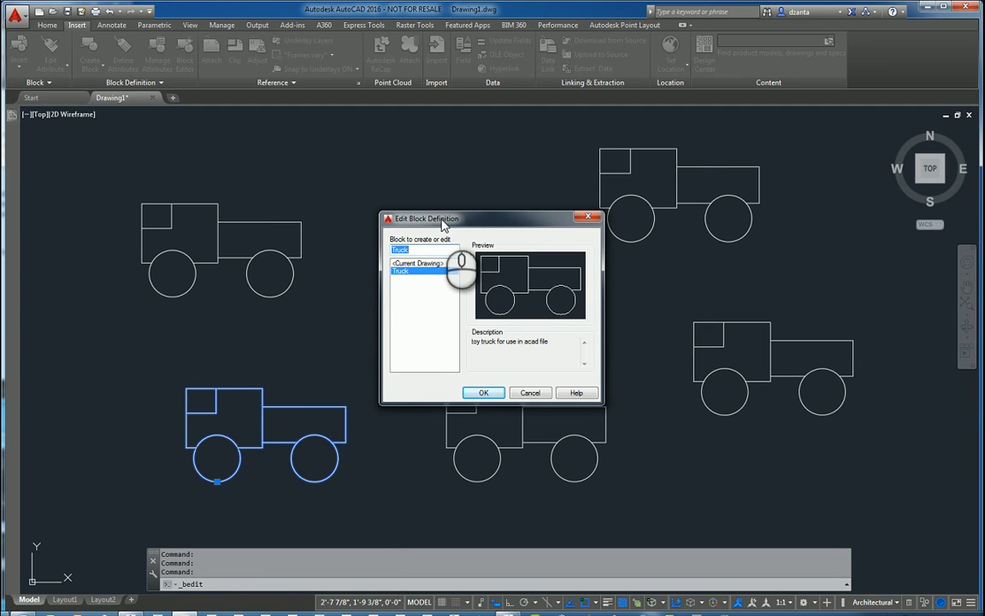
In the Block Editor, draw a right-wheel hubcap circle and a cab door handle rectangle.
left_click(483, 392)
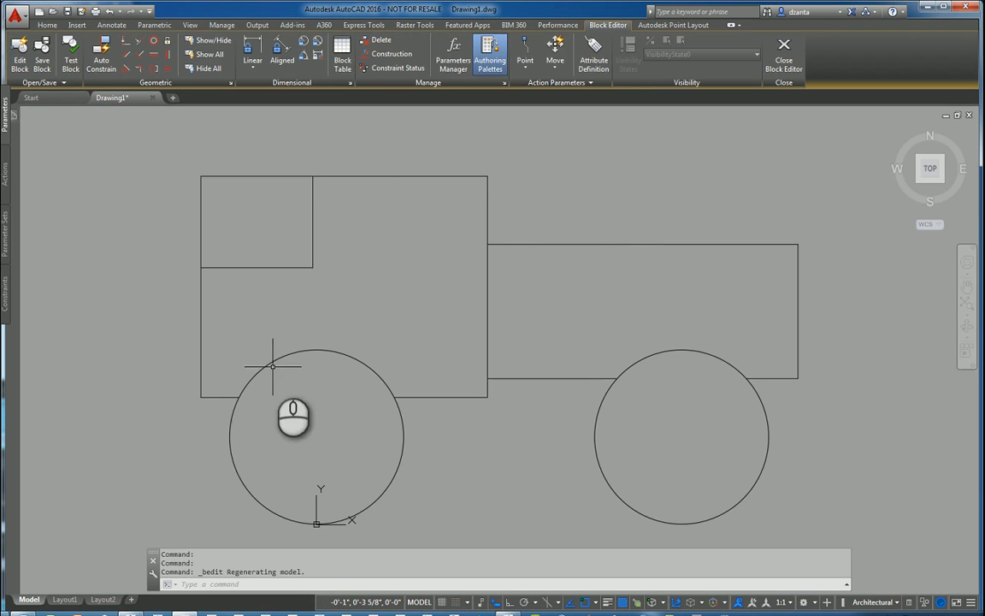
mouse_move(391, 387)
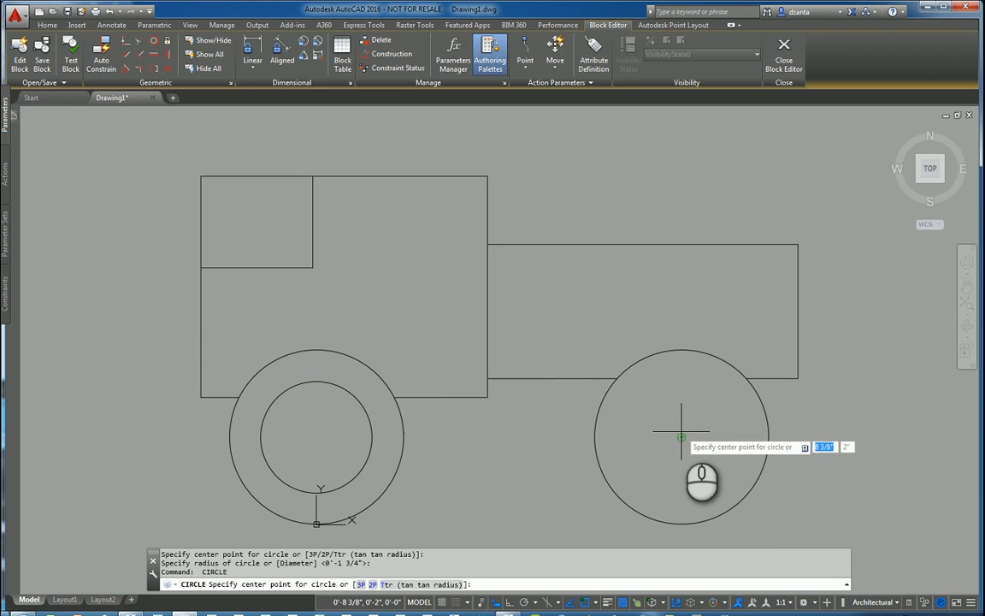
left_click(681, 436)
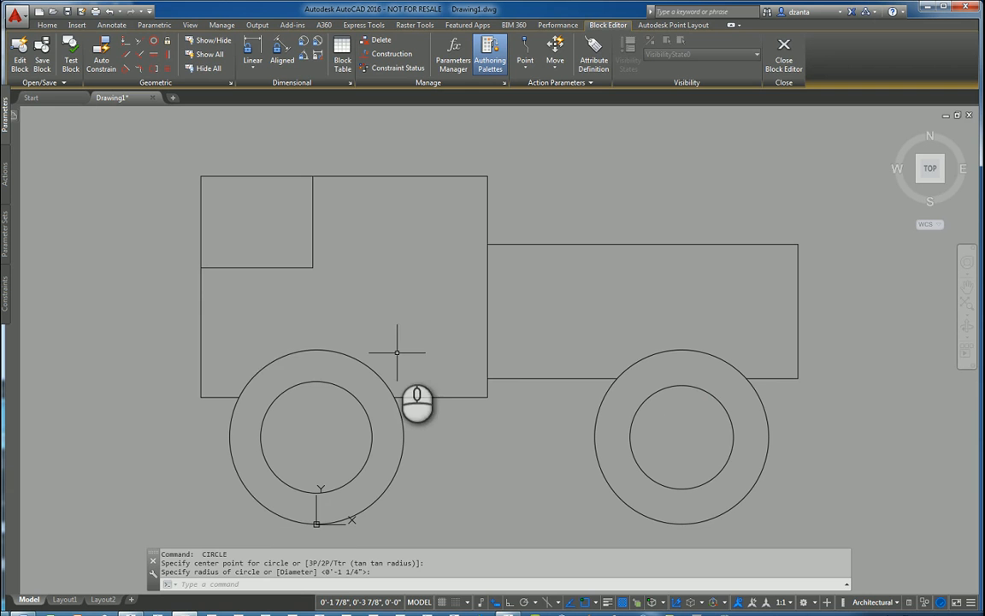
left_click(277, 302)
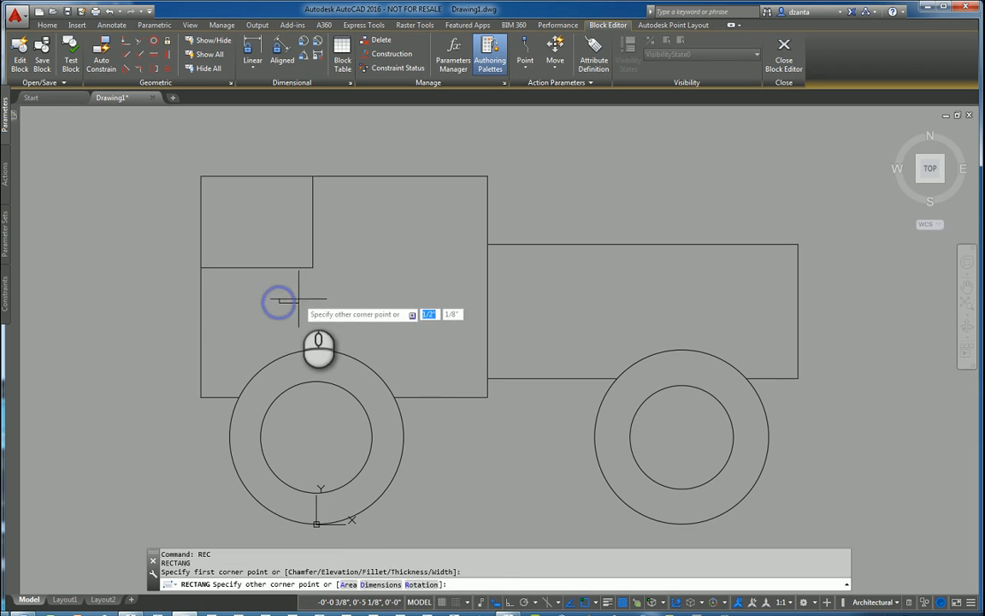
left_click(289, 299)
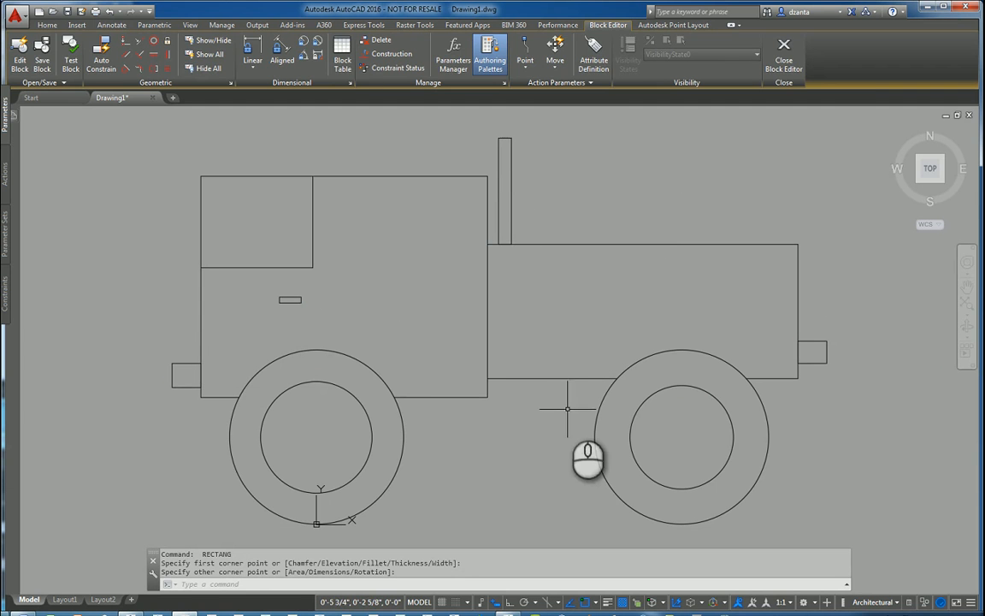
Close the Block Editor and save the changes to Truck.
left_click(783, 49)
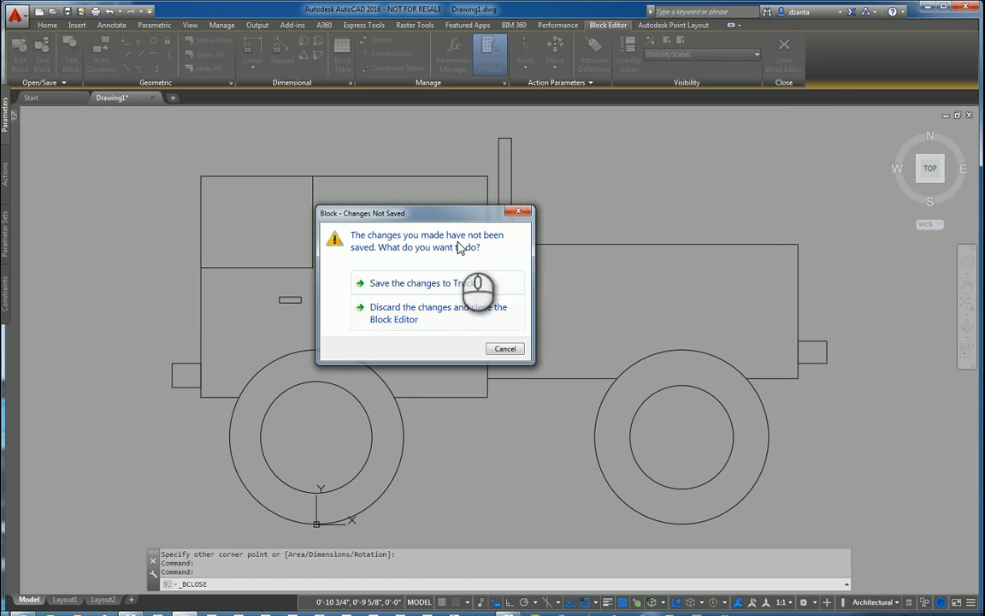
left_click(437, 312)
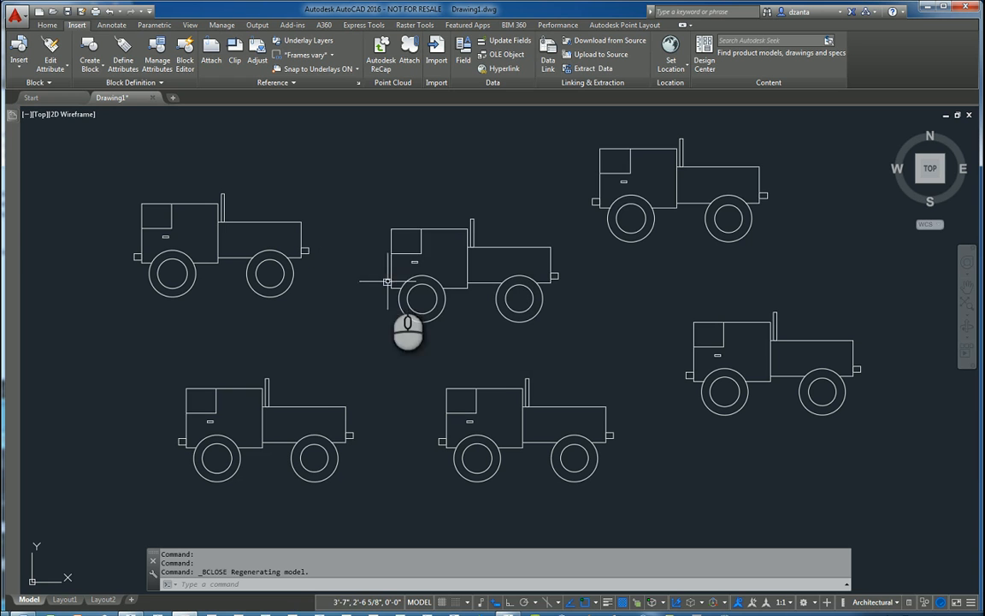